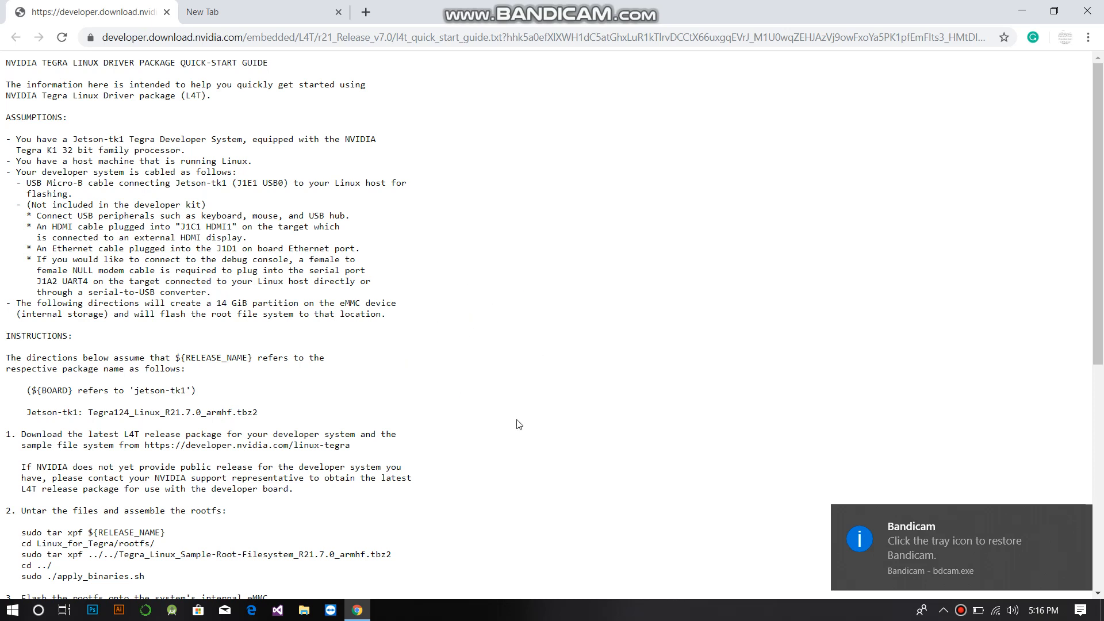
{"action": "mouse_move", "coordinate": [444, 290]}
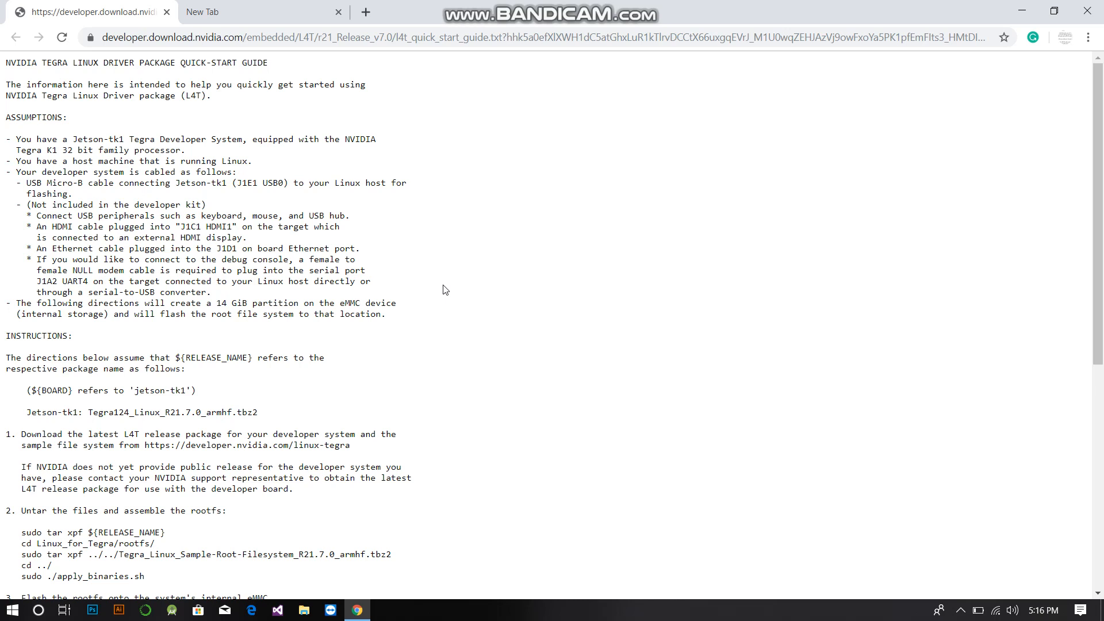
{"action": "mouse_move", "coordinate": [338, 273]}
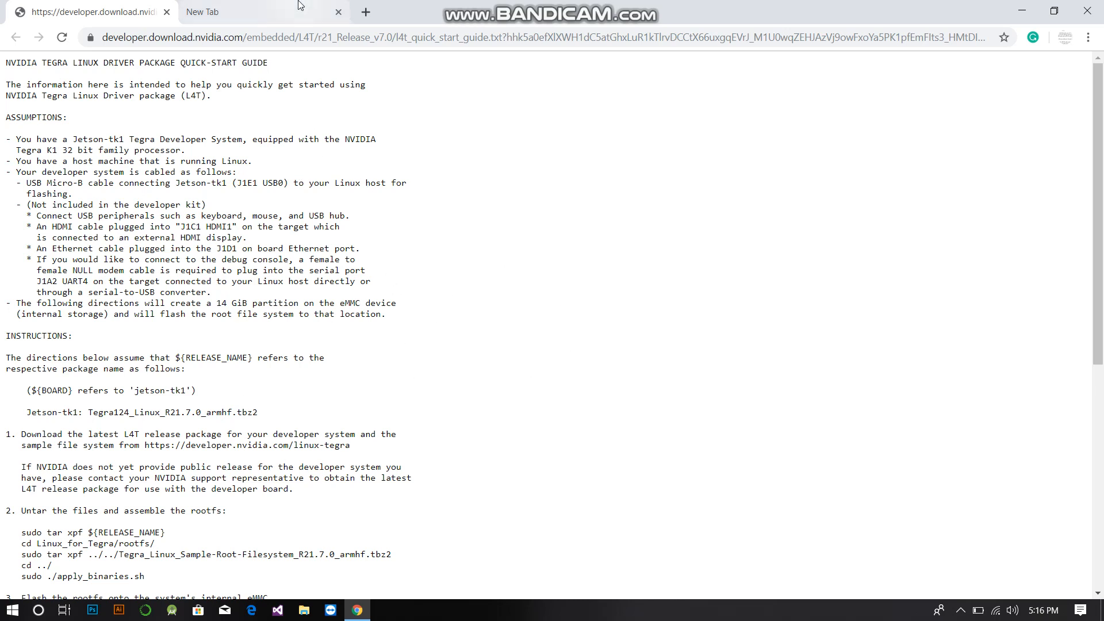
{"action": "mouse_move", "coordinate": [313, 180]}
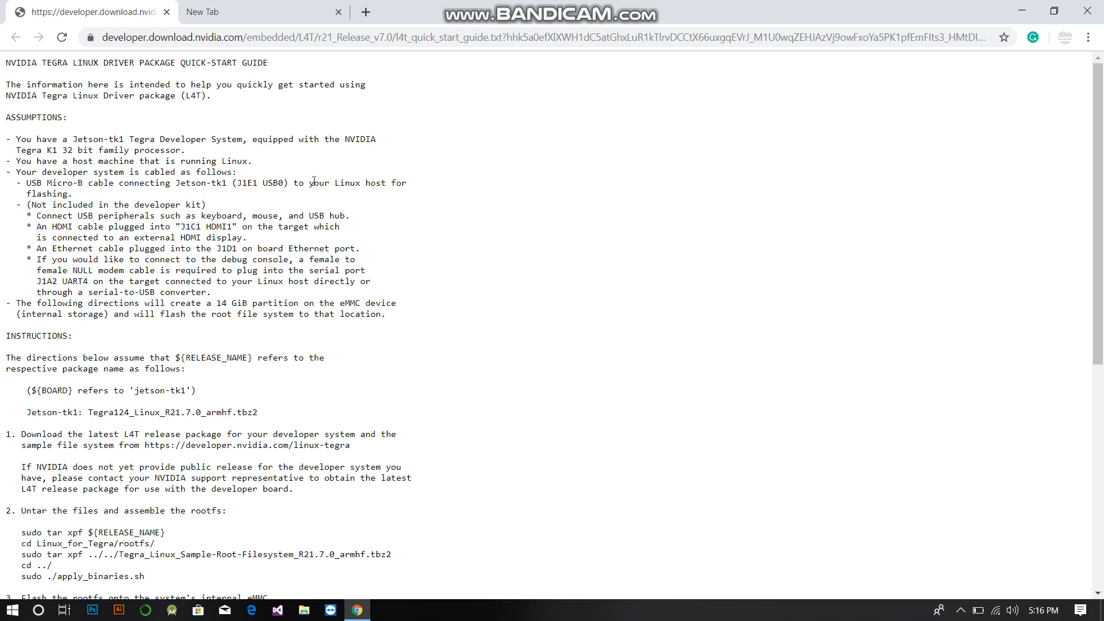
{"action": "mouse_move", "coordinate": [174, 170]}
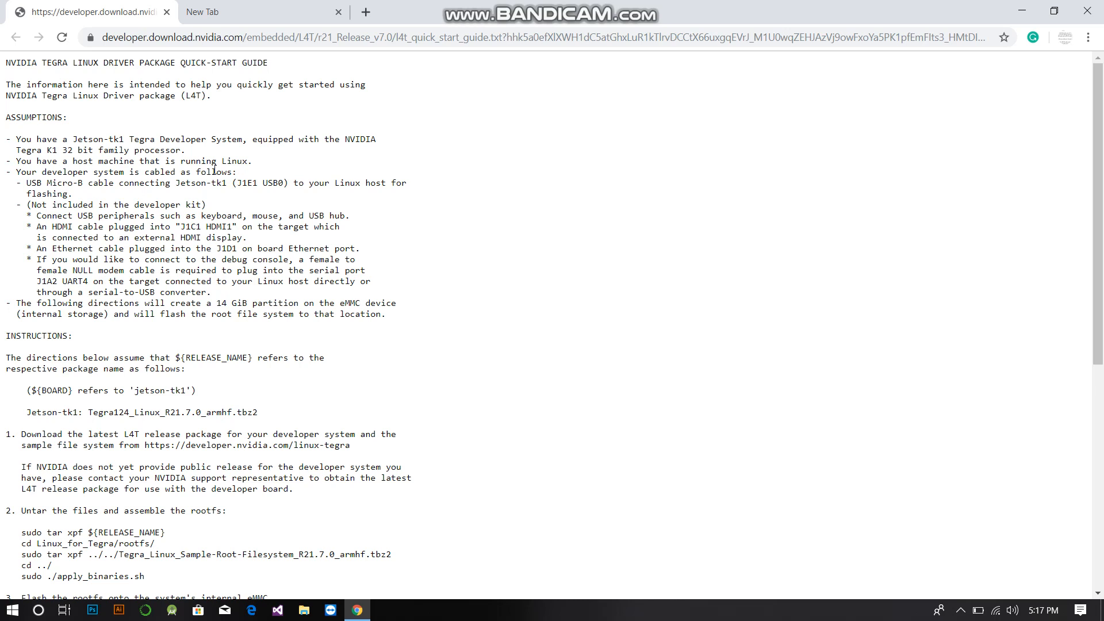
{"action": "mouse_move", "coordinate": [230, 214]}
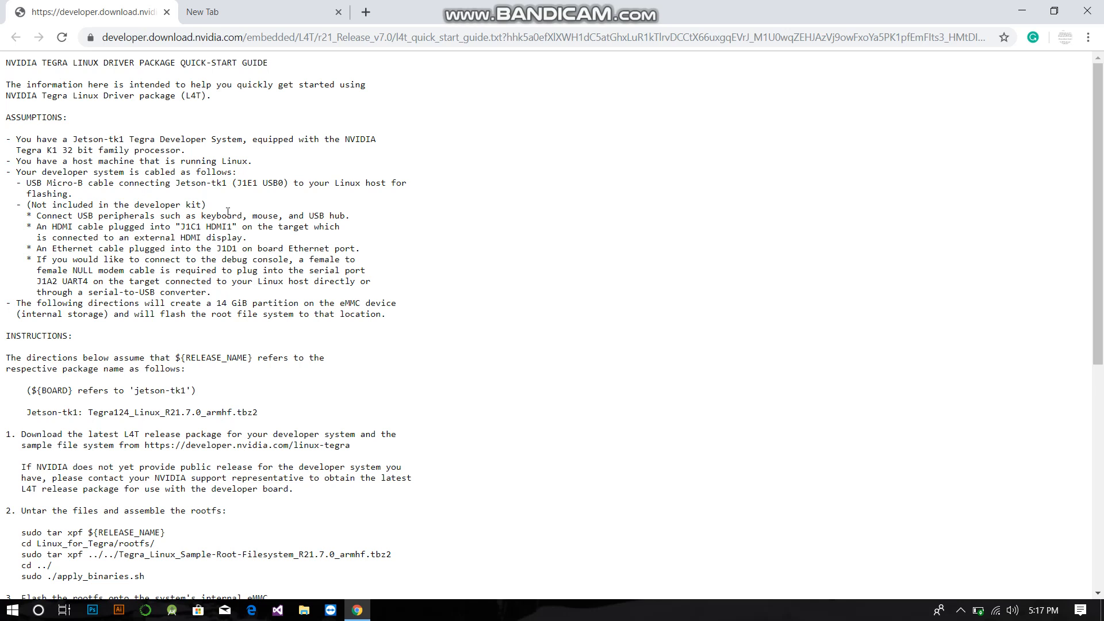
{"action": "mouse_move", "coordinate": [257, 396]}
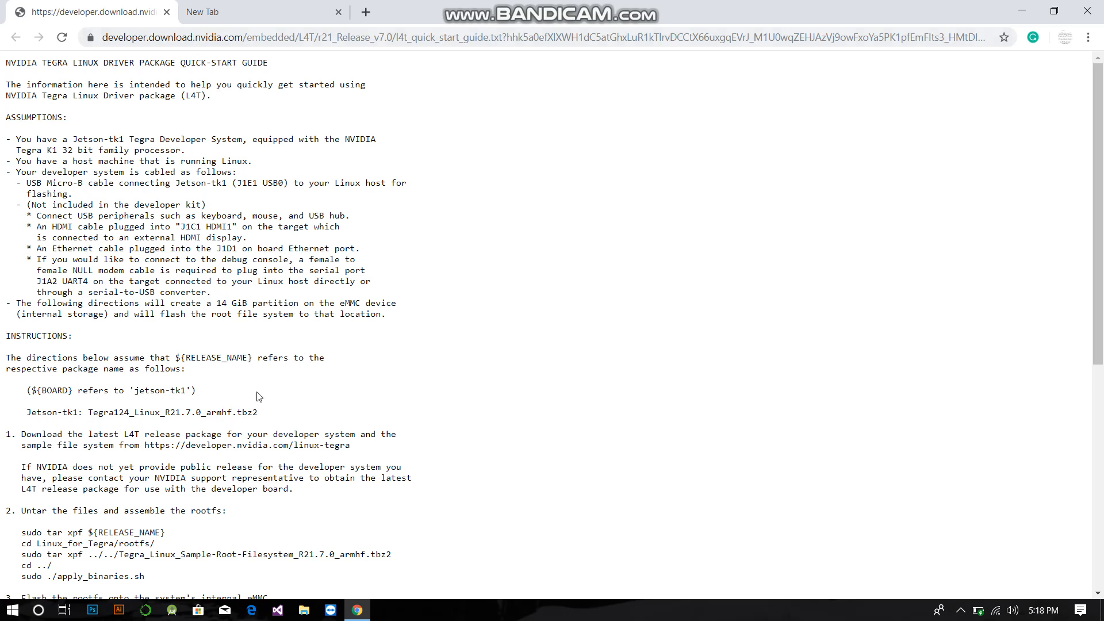
{"action": "mouse_move", "coordinate": [162, 416]}
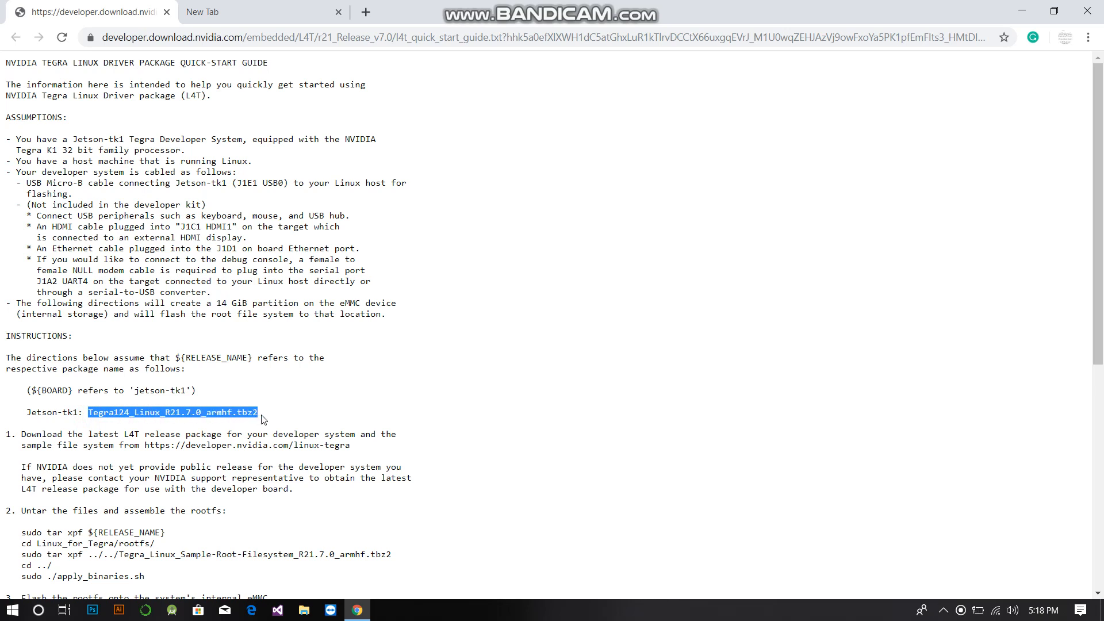
{"action": "mouse_move", "coordinate": [262, 405]}
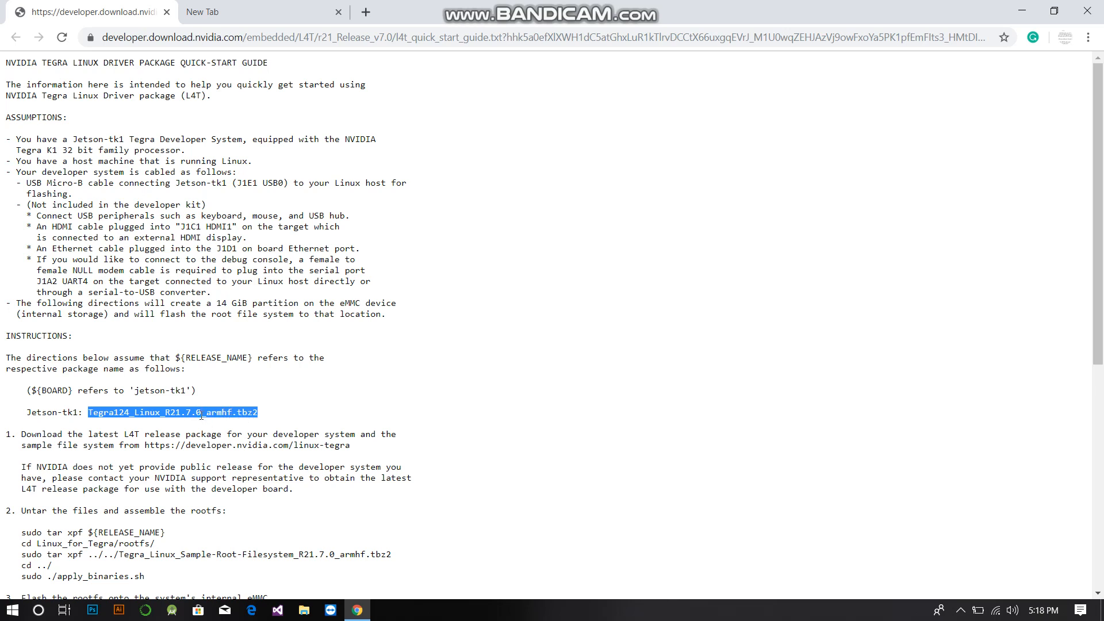
Clear the release-name highlight and highlight the version number 21.7.0 instead
{"action": "left_click", "coordinate": [226, 428]}
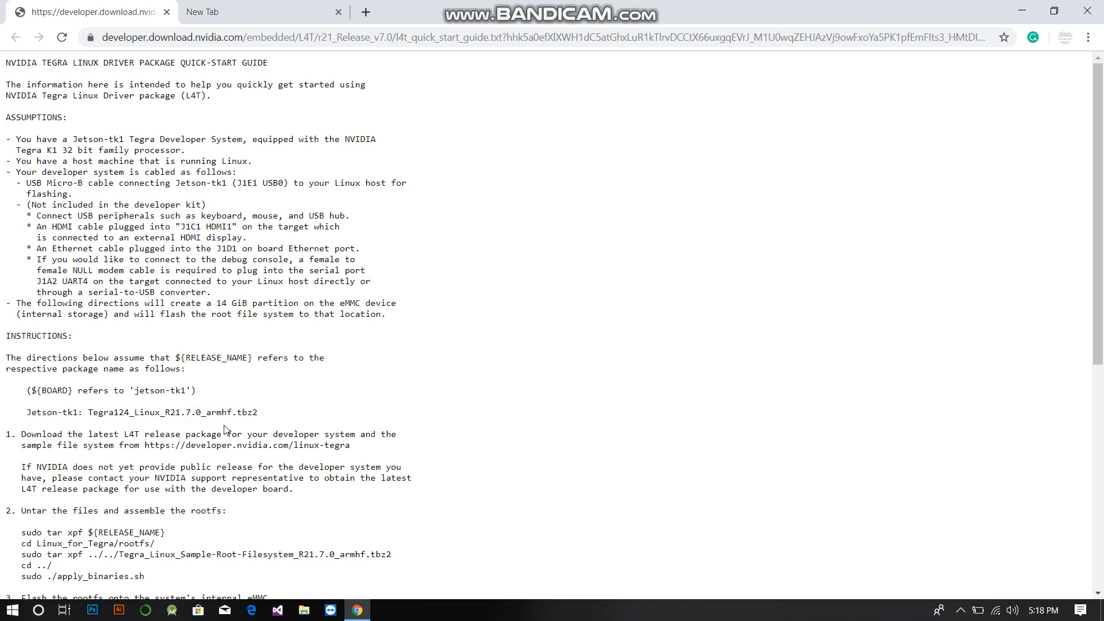
{"action": "mouse_move", "coordinate": [186, 422]}
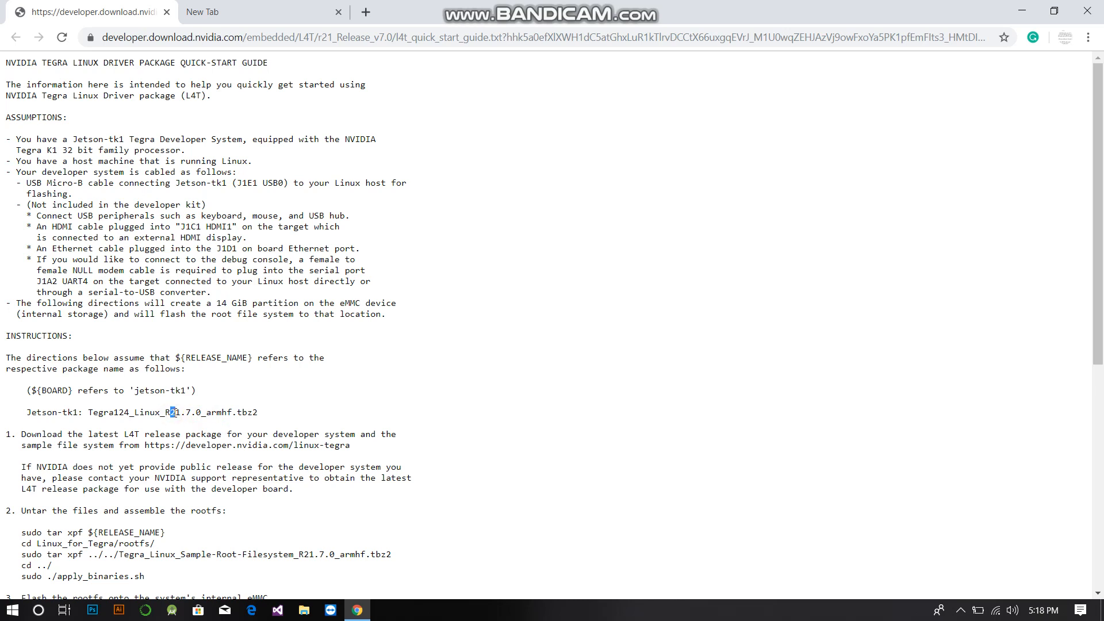
{"action": "double_click", "coordinate": [185, 411]}
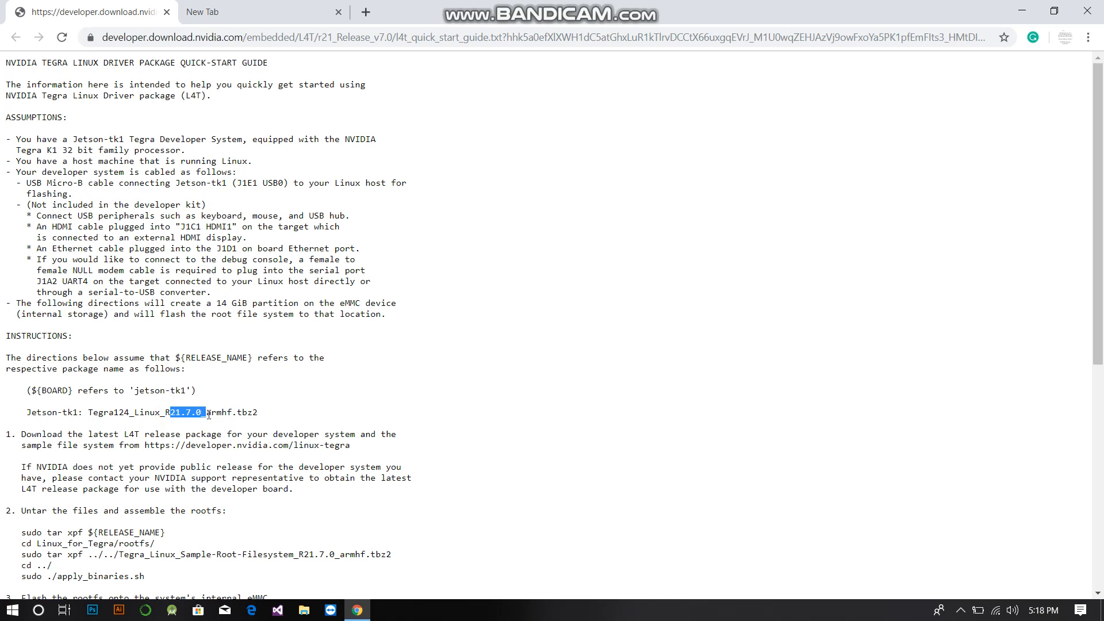
{"action": "mouse_move", "coordinate": [120, 414]}
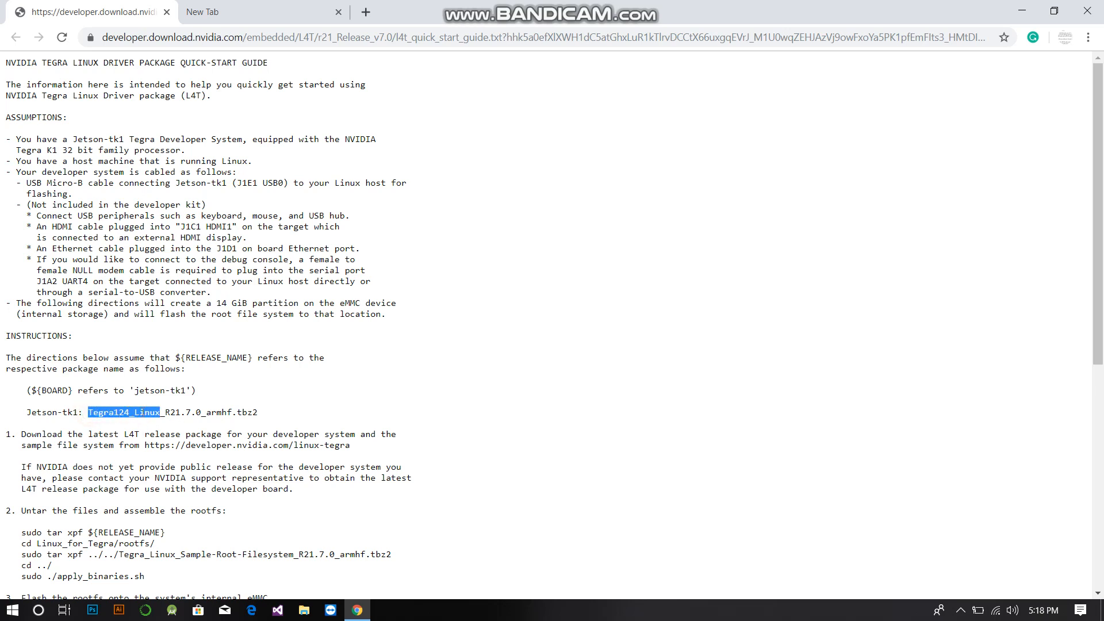
{"action": "mouse_move", "coordinate": [780, 330]}
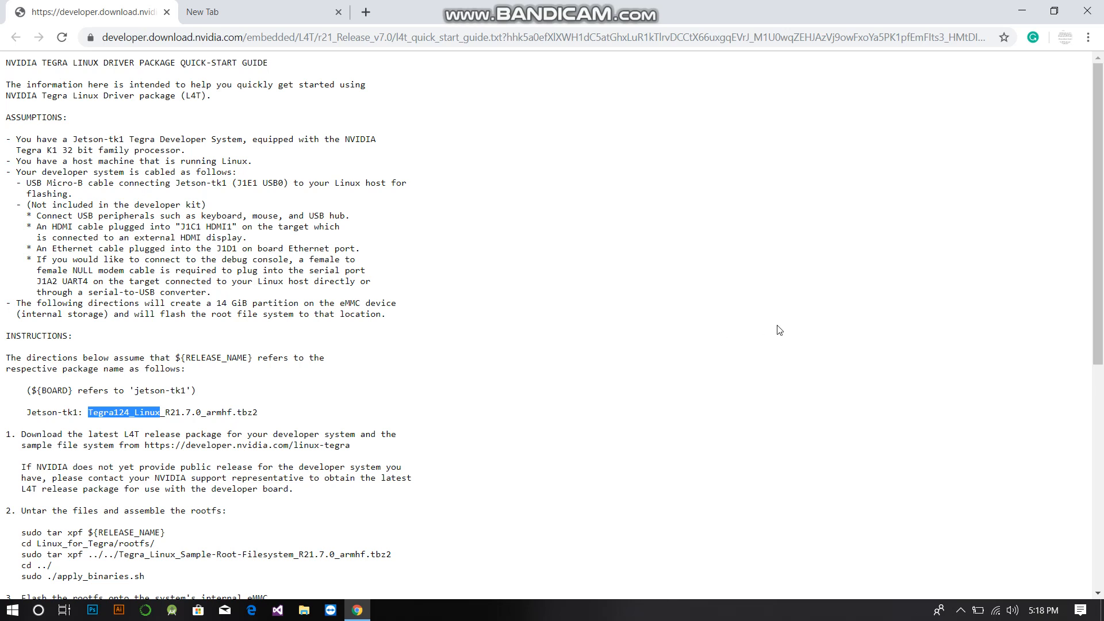
Scroll down to bring the untar and flash steps 2–5 into view
{"action": "scroll", "scroll_direction": "down", "scroll_amount": 3}
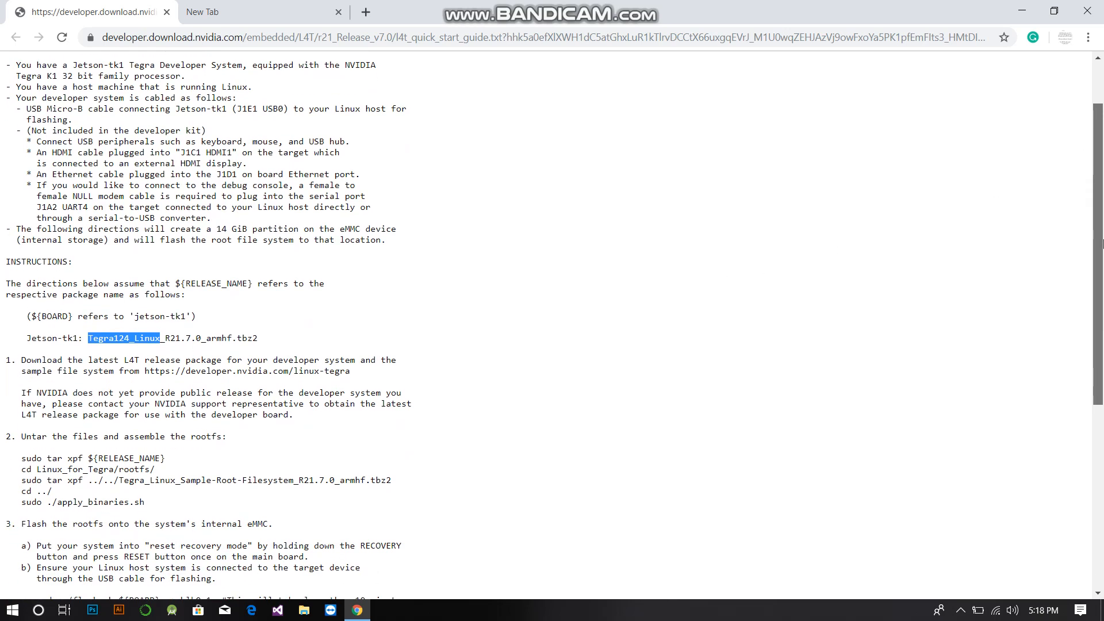
{"action": "scroll", "scroll_direction": "down", "scroll_amount": 3}
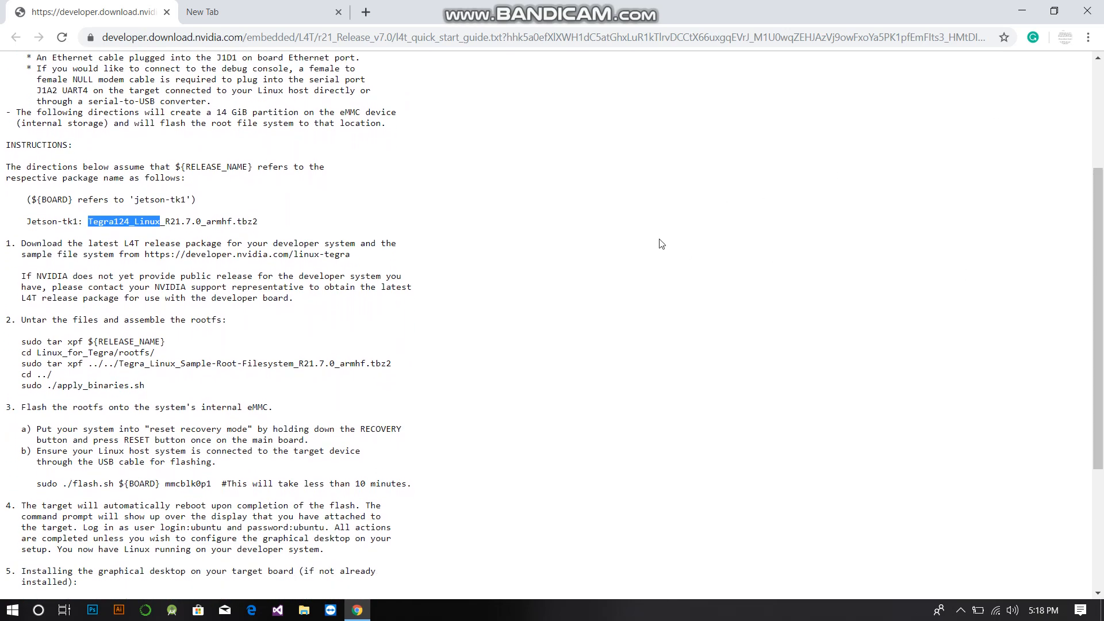
{"action": "mouse_move", "coordinate": [240, 322]}
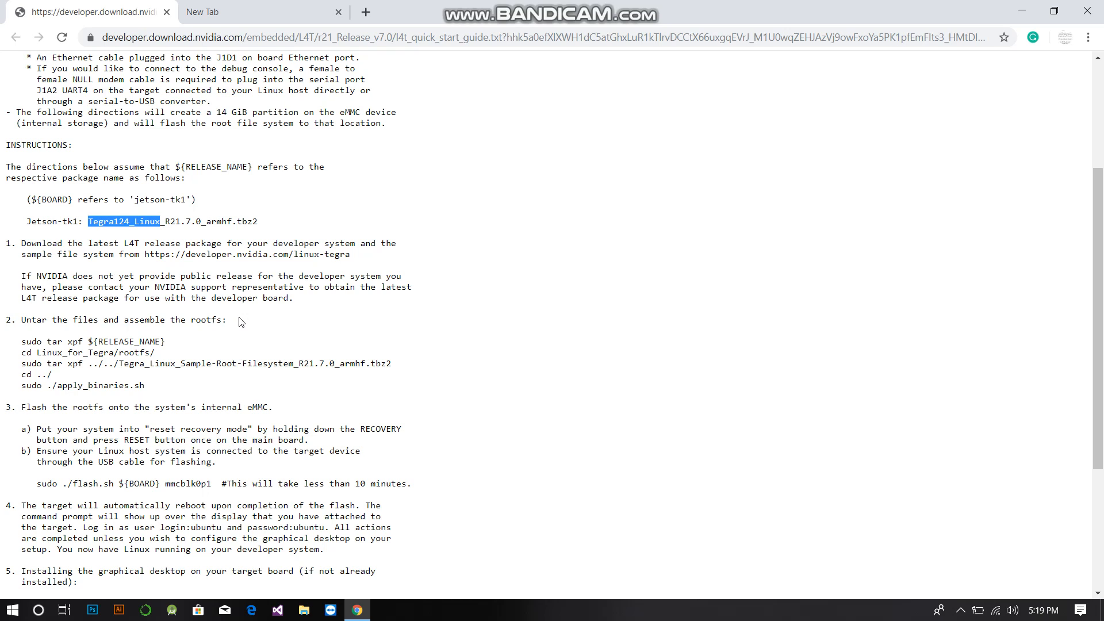
{"action": "mouse_move", "coordinate": [774, 404]}
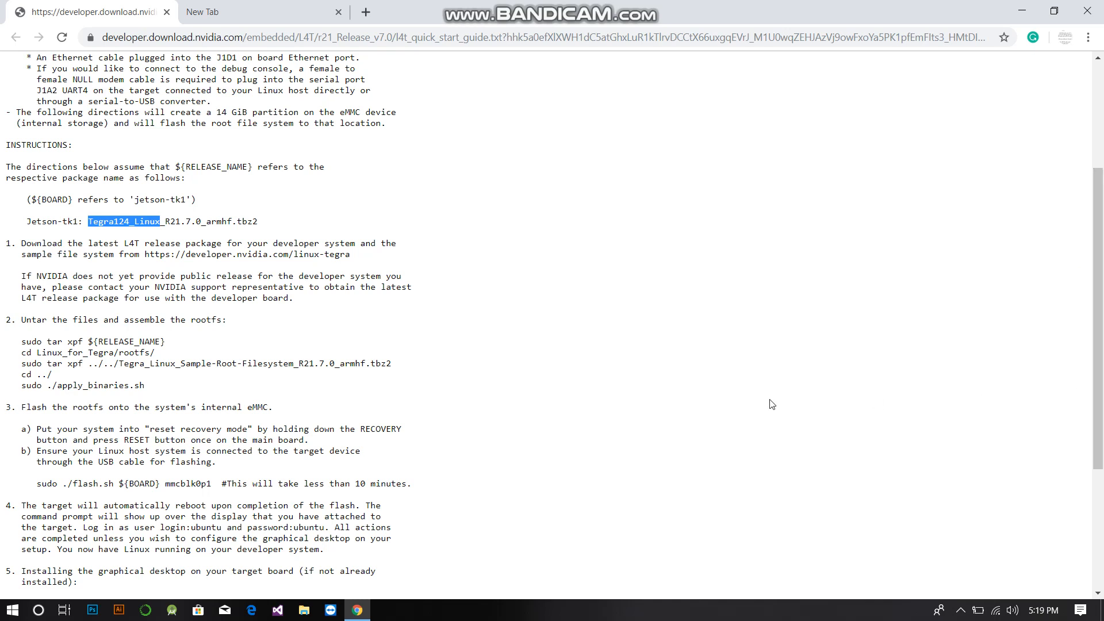
{"action": "mouse_move", "coordinate": [107, 196]}
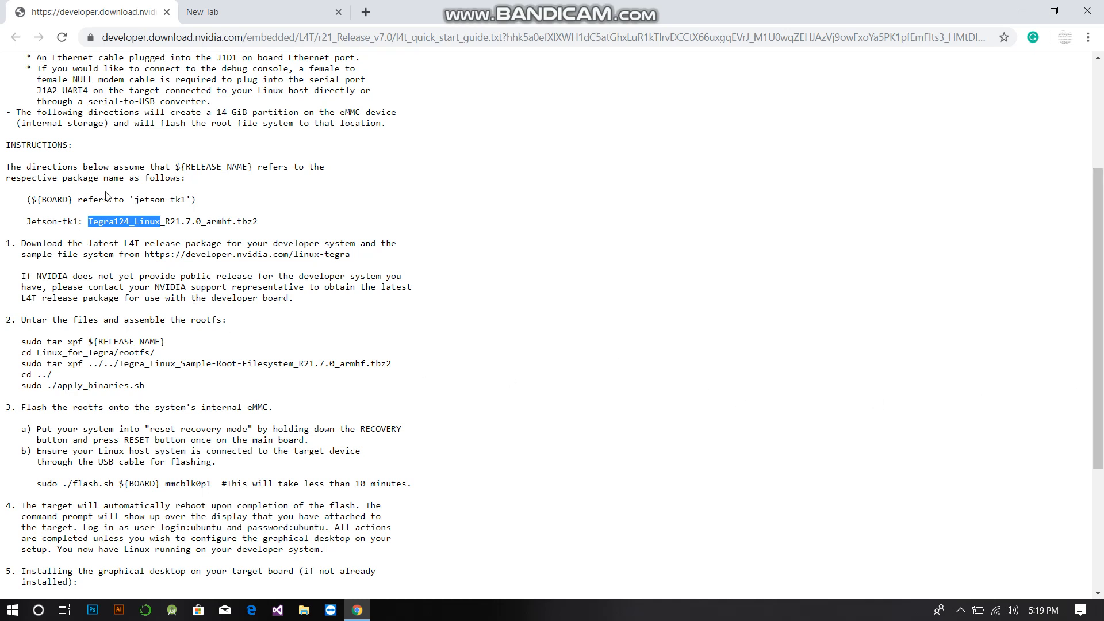
{"action": "mouse_move", "coordinate": [90, 255]}
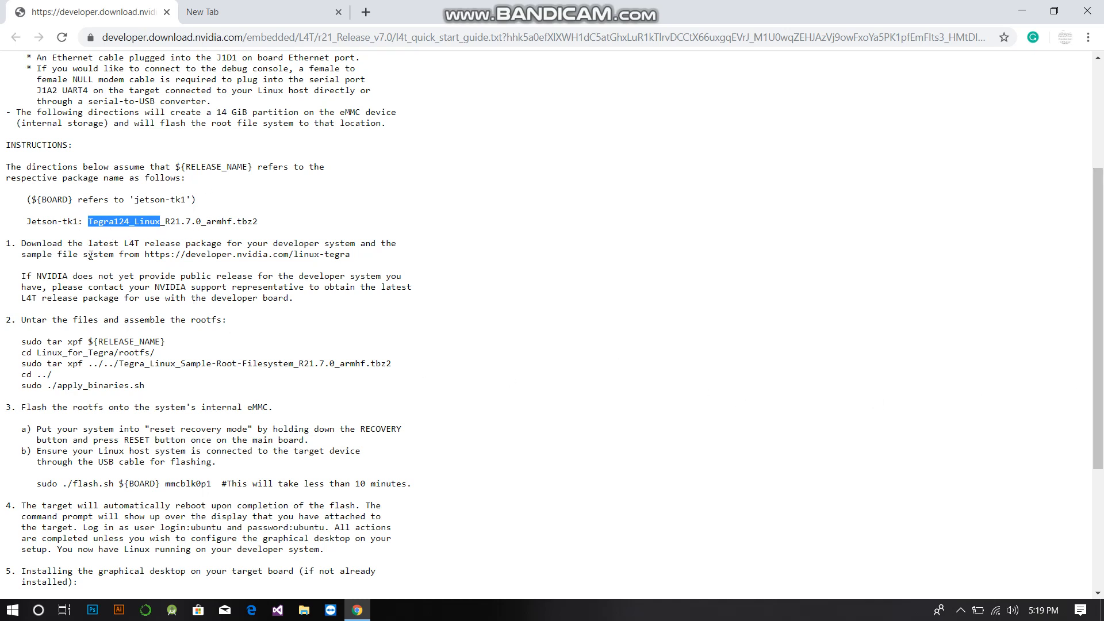
{"action": "mouse_move", "coordinate": [202, 244]}
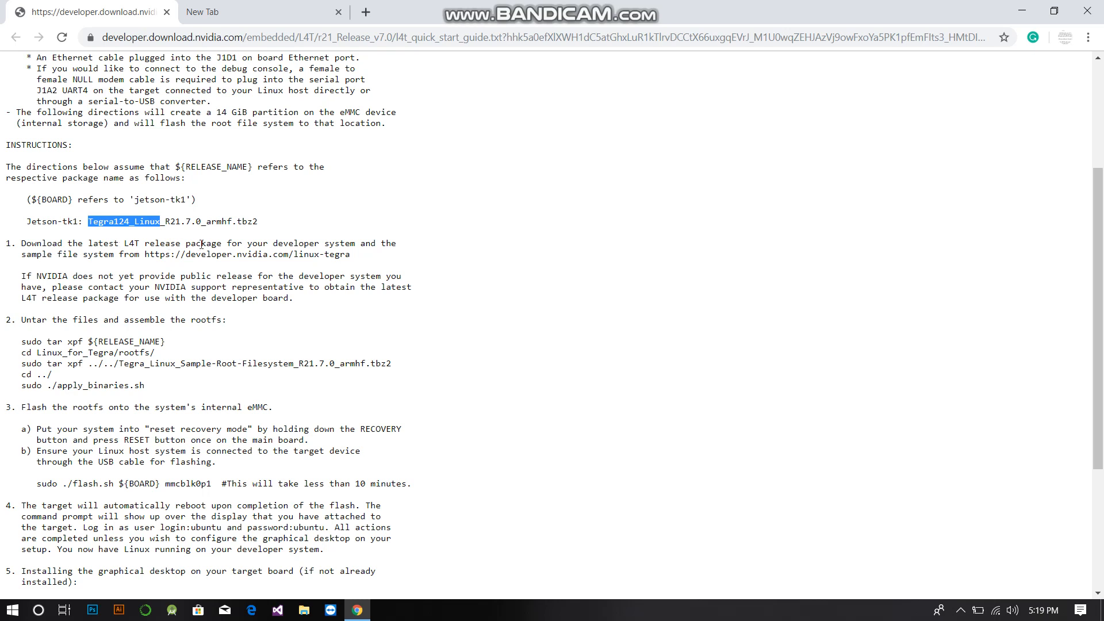
{"action": "mouse_move", "coordinate": [131, 267]}
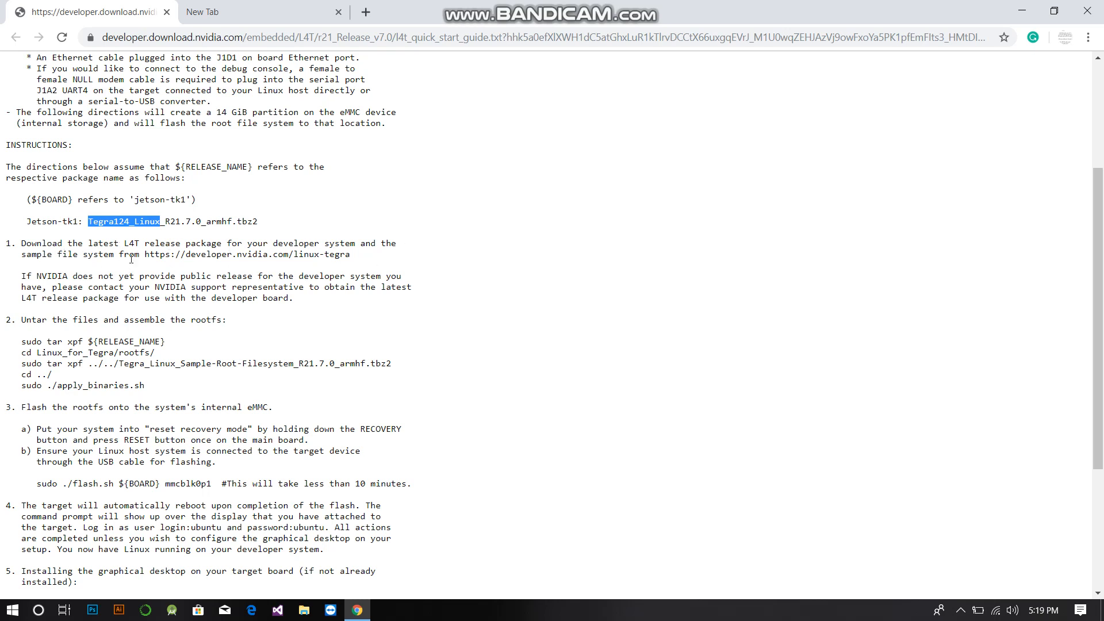
{"action": "mouse_move", "coordinate": [256, 256]}
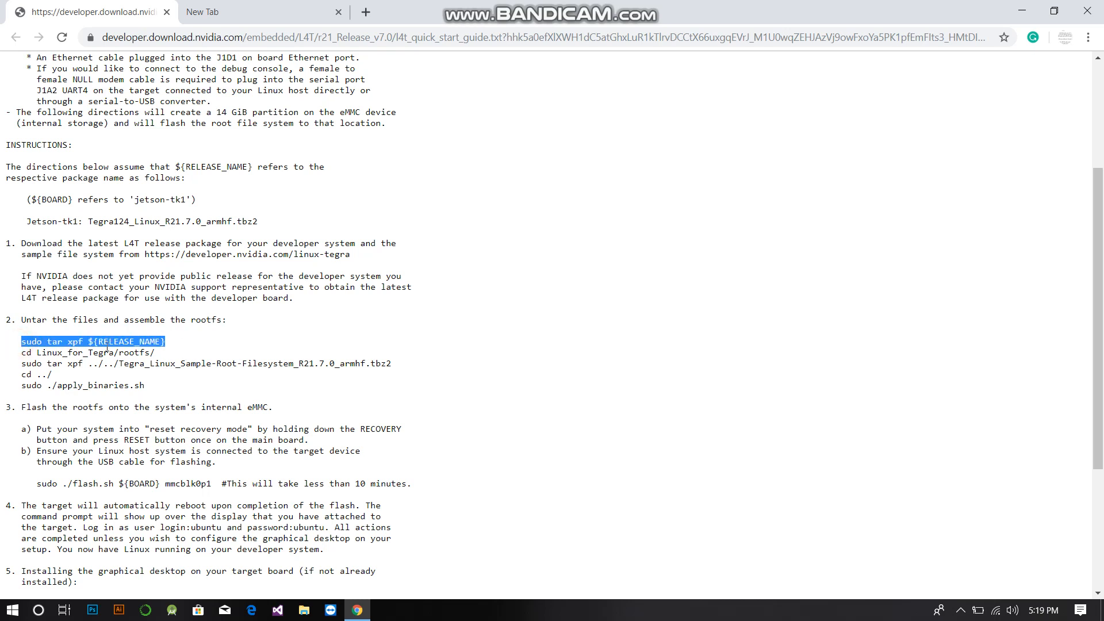
Highlight the RELEASE_NAME placeholder in the untar command, then clear it at the rootfs line
{"action": "left_click", "coordinate": [109, 341]}
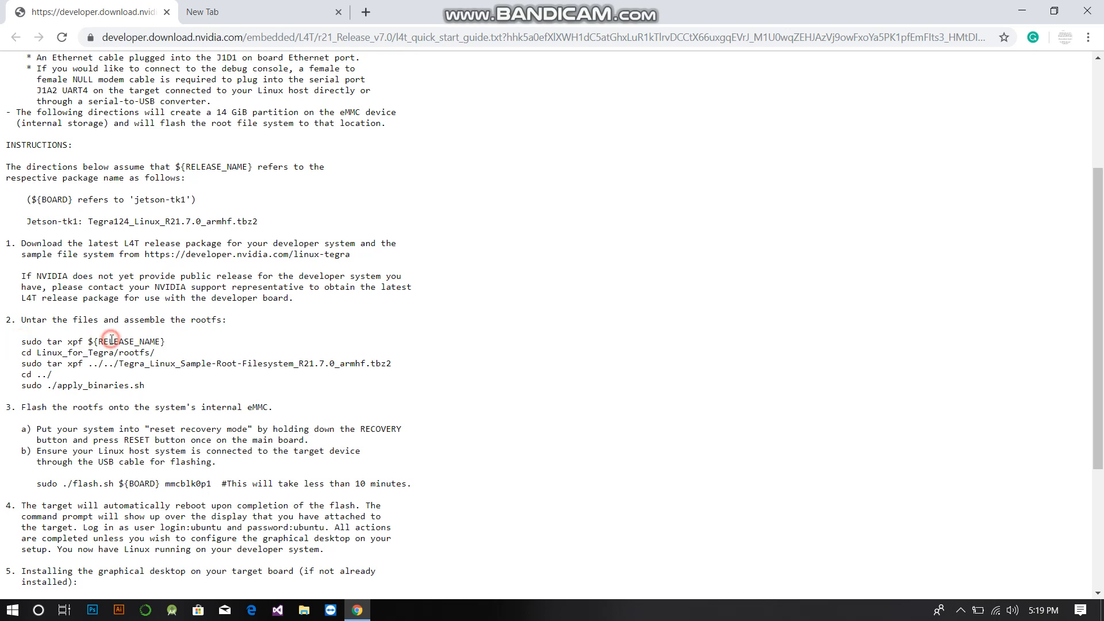
{"action": "double_click", "coordinate": [120, 342]}
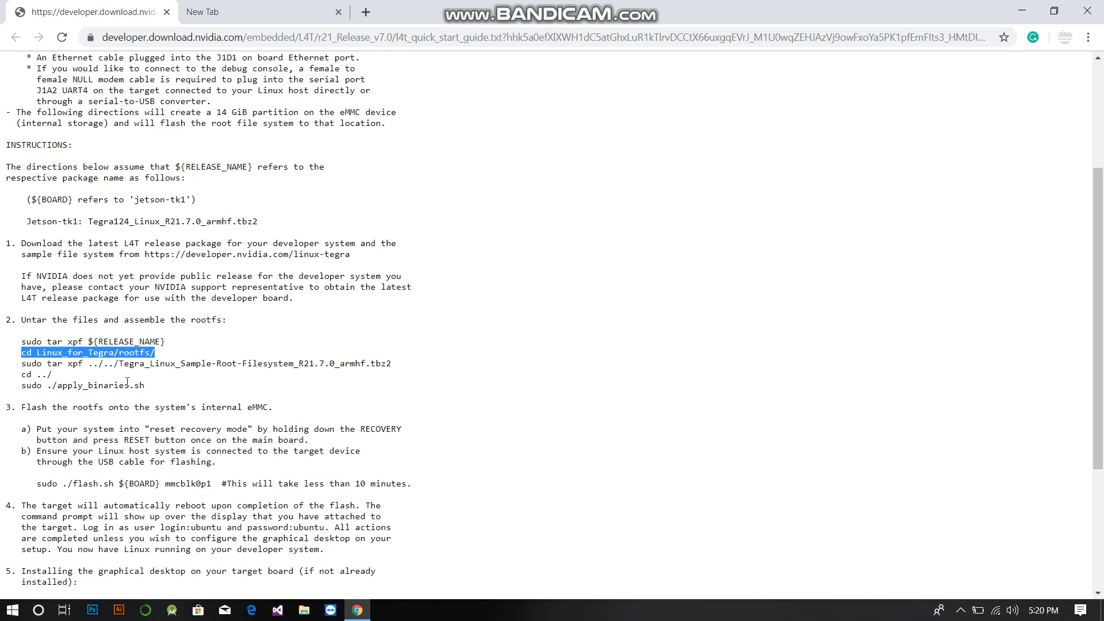
{"action": "mouse_move", "coordinate": [204, 368]}
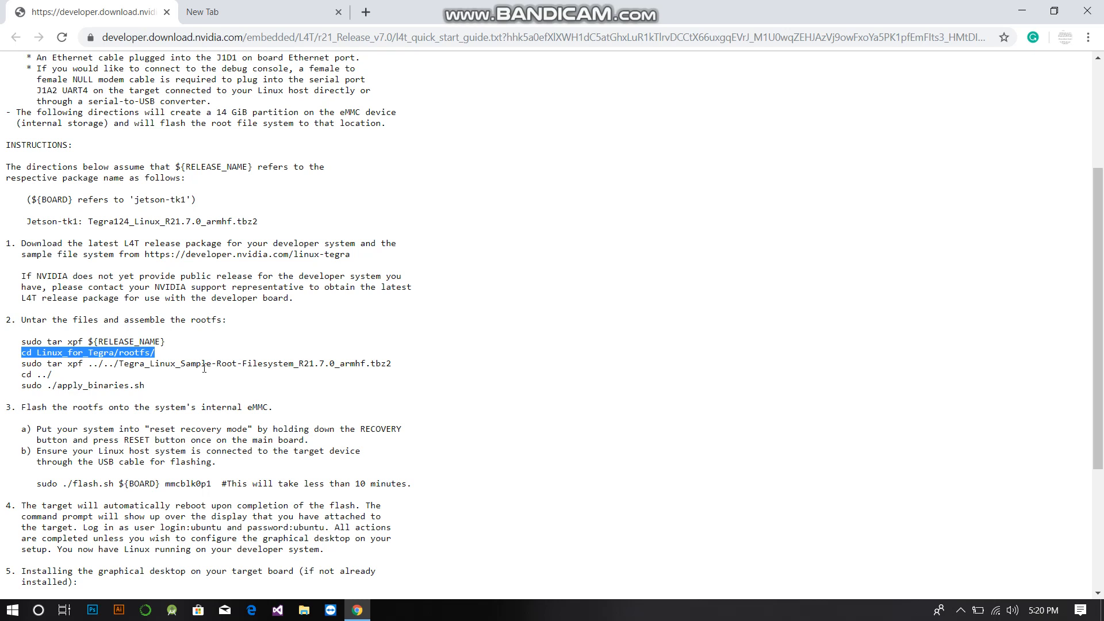
{"action": "mouse_move", "coordinate": [202, 236]}
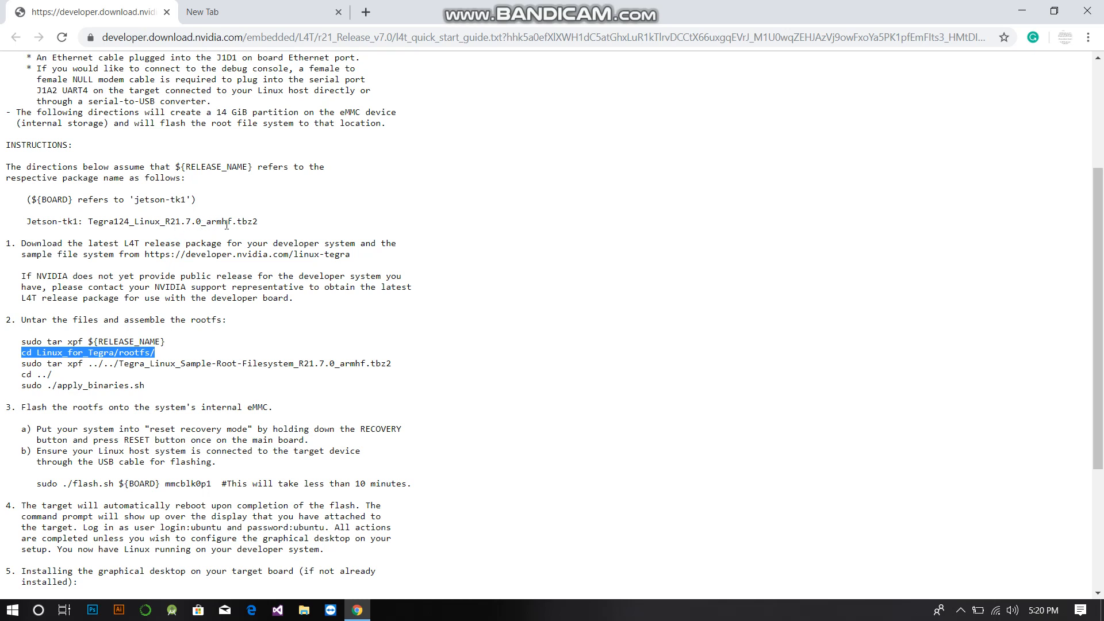
{"action": "mouse_move", "coordinate": [261, 230]}
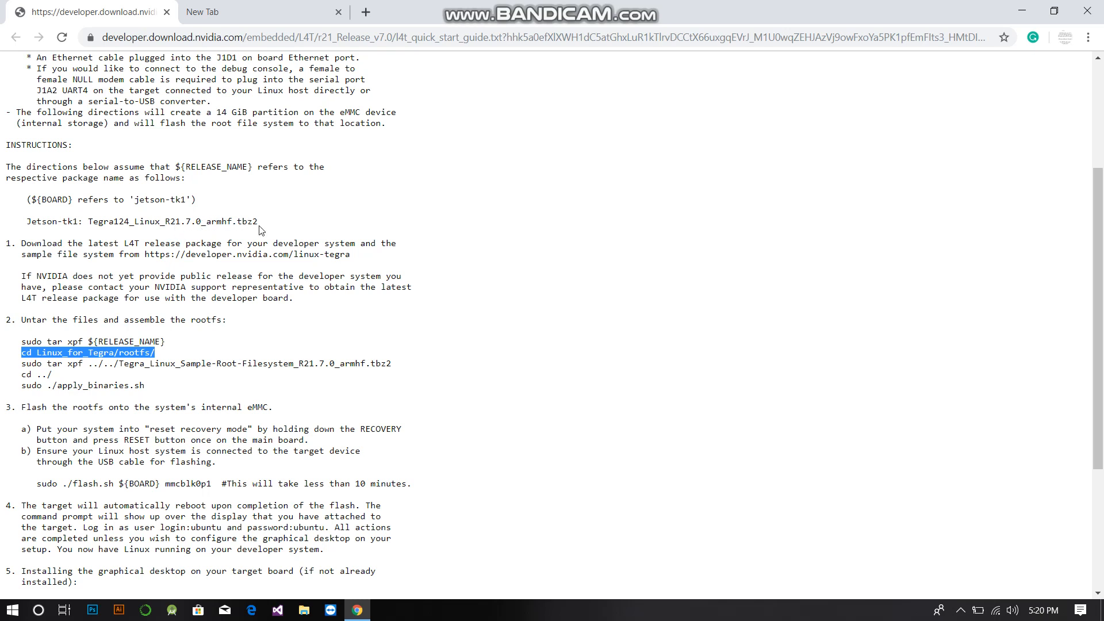
{"action": "mouse_move", "coordinate": [83, 382]}
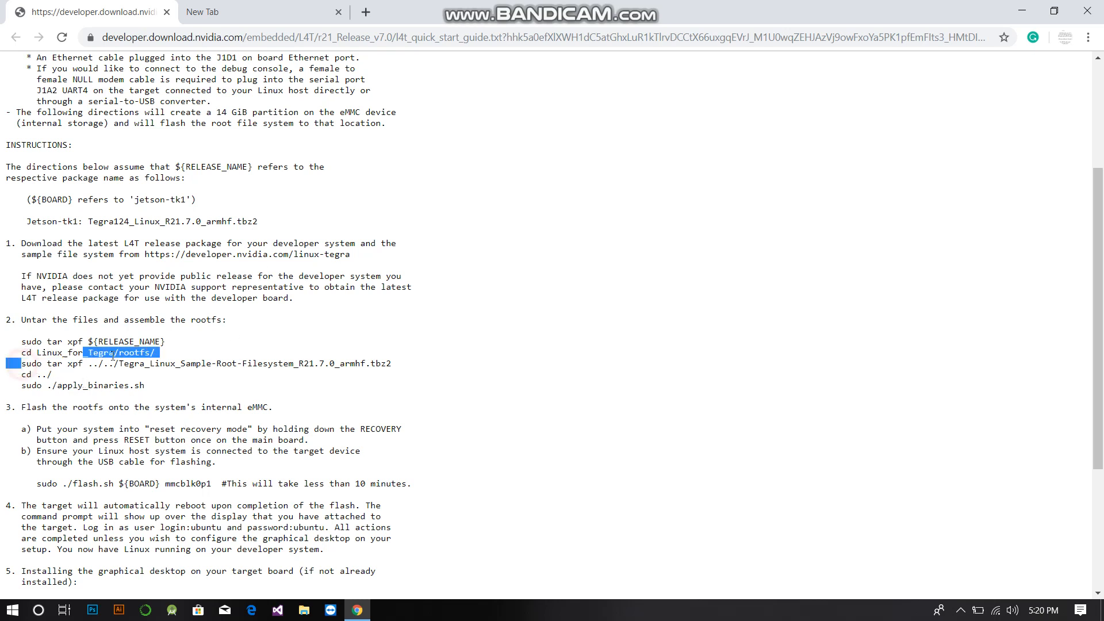
{"action": "left_click", "coordinate": [393, 365]}
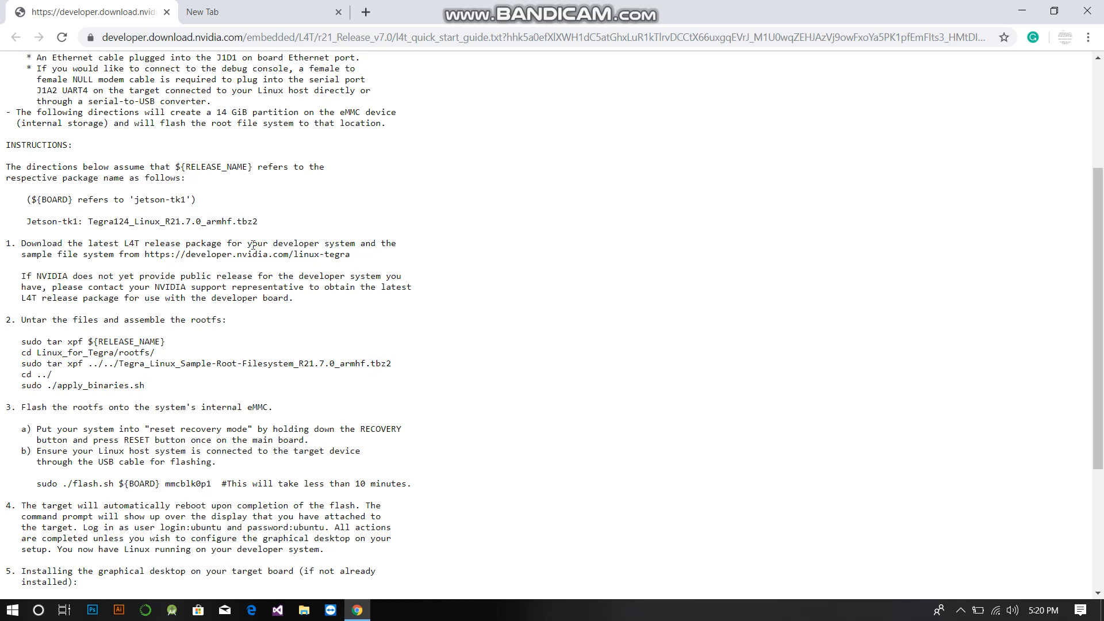
{"action": "mouse_move", "coordinate": [219, 401]}
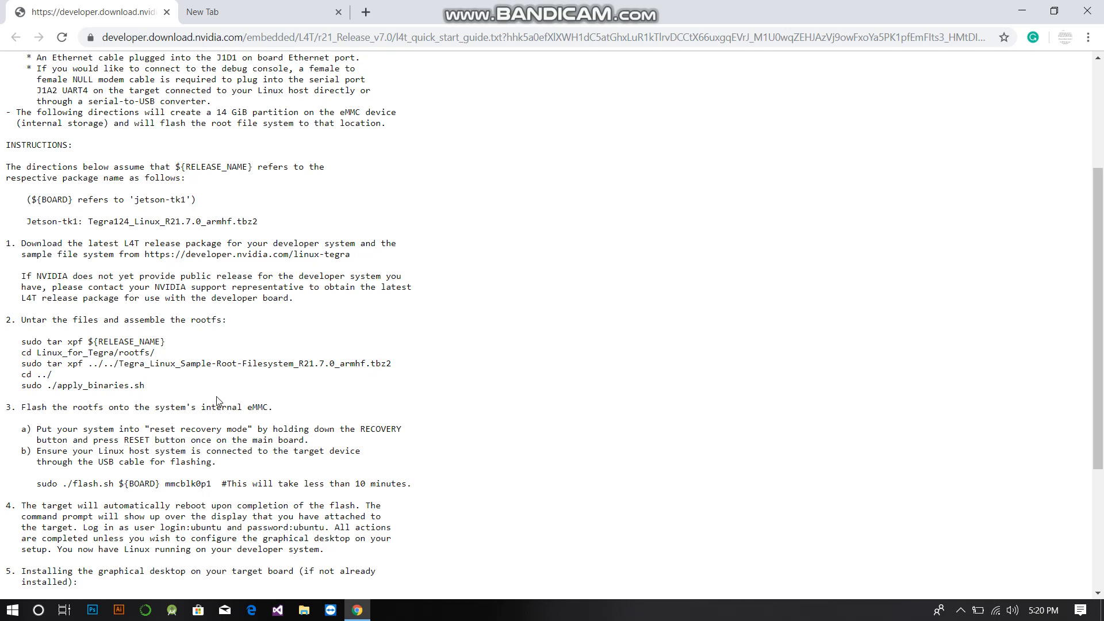
{"action": "mouse_move", "coordinate": [272, 32]}
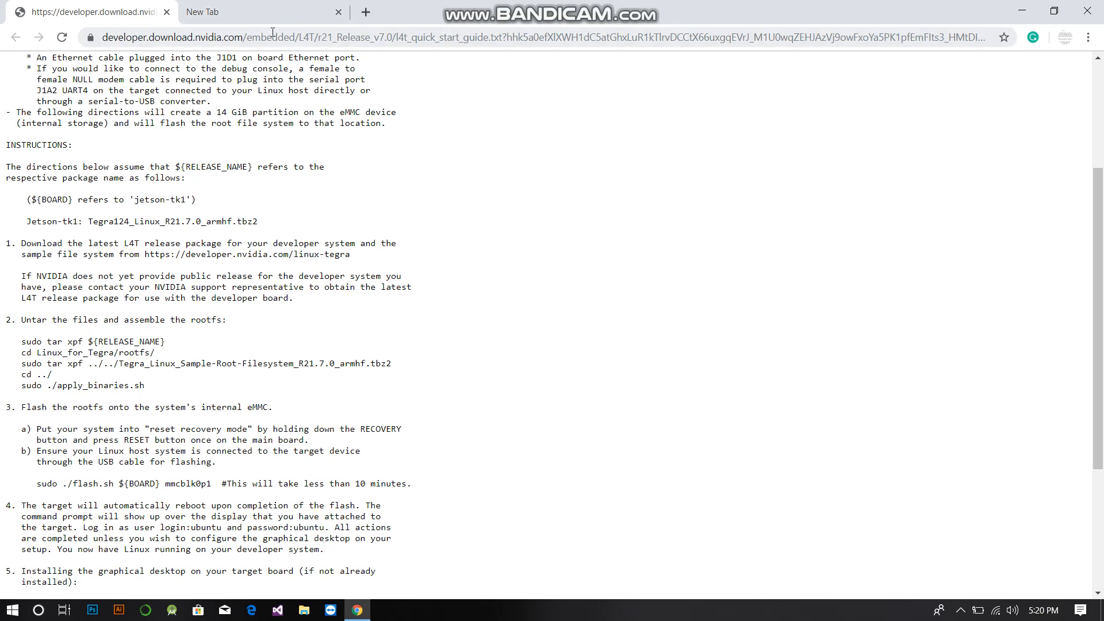
{"action": "mouse_move", "coordinate": [343, 43]}
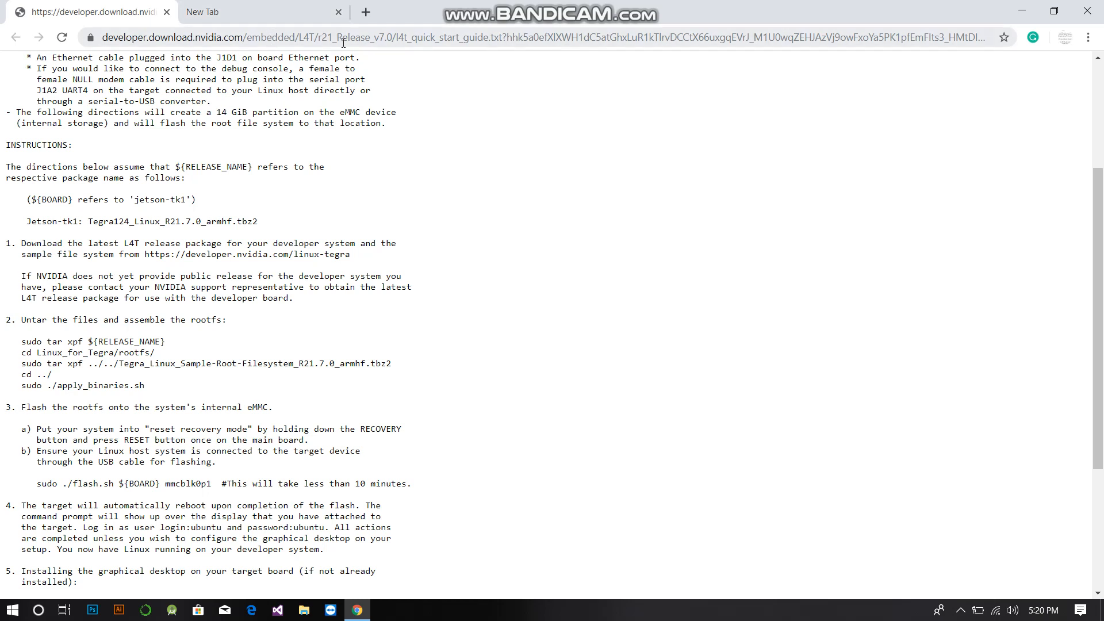
{"action": "mouse_move", "coordinate": [312, 87]}
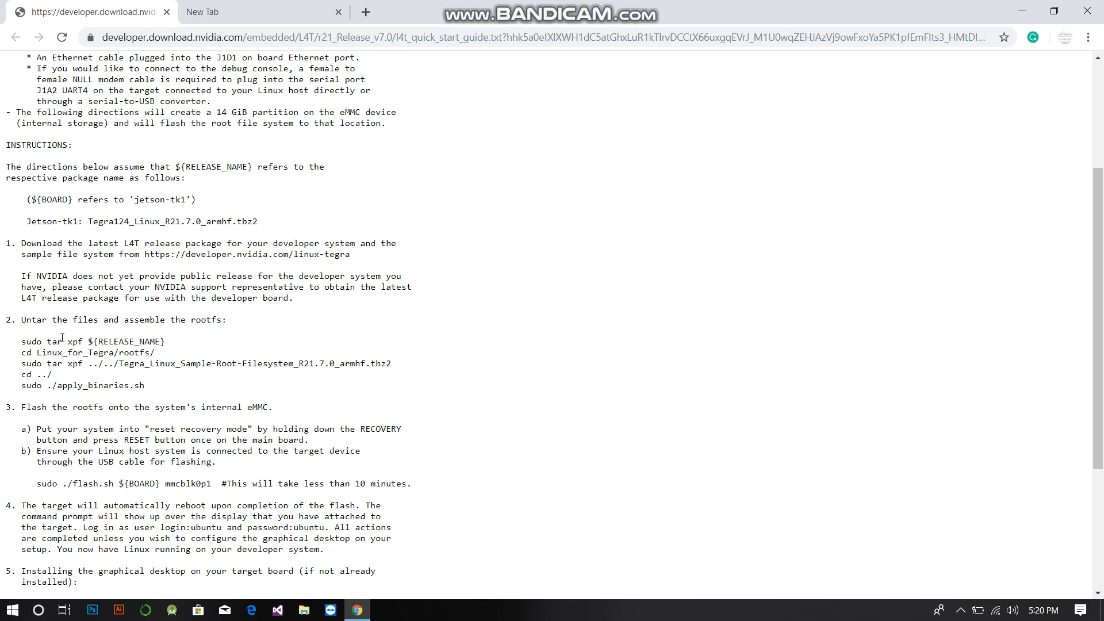
{"action": "mouse_move", "coordinate": [177, 217]}
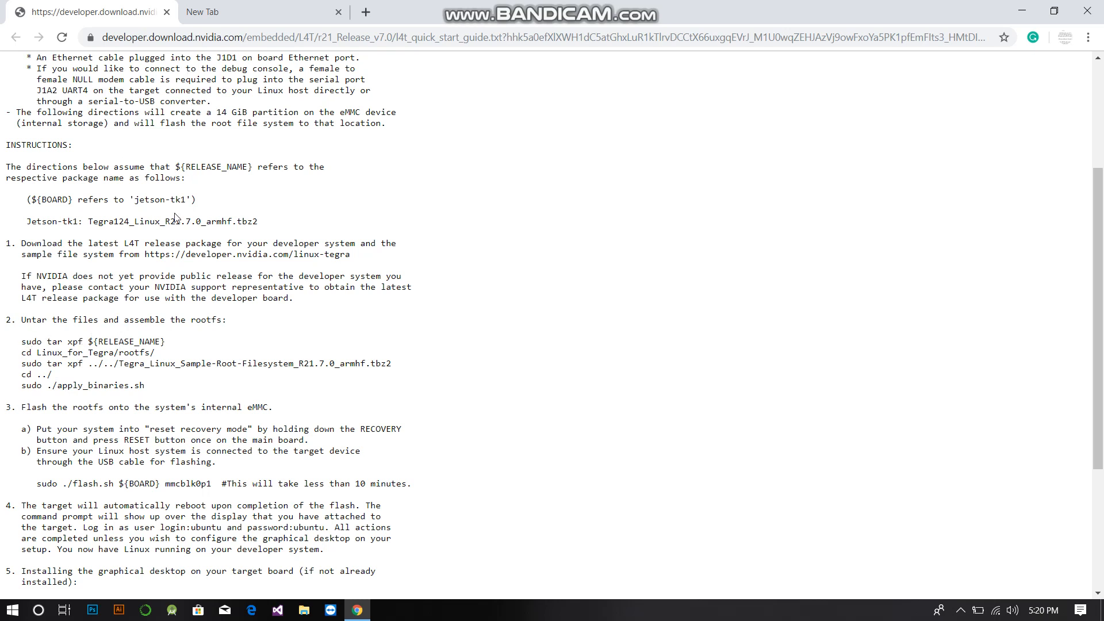
{"action": "mouse_move", "coordinate": [40, 362]}
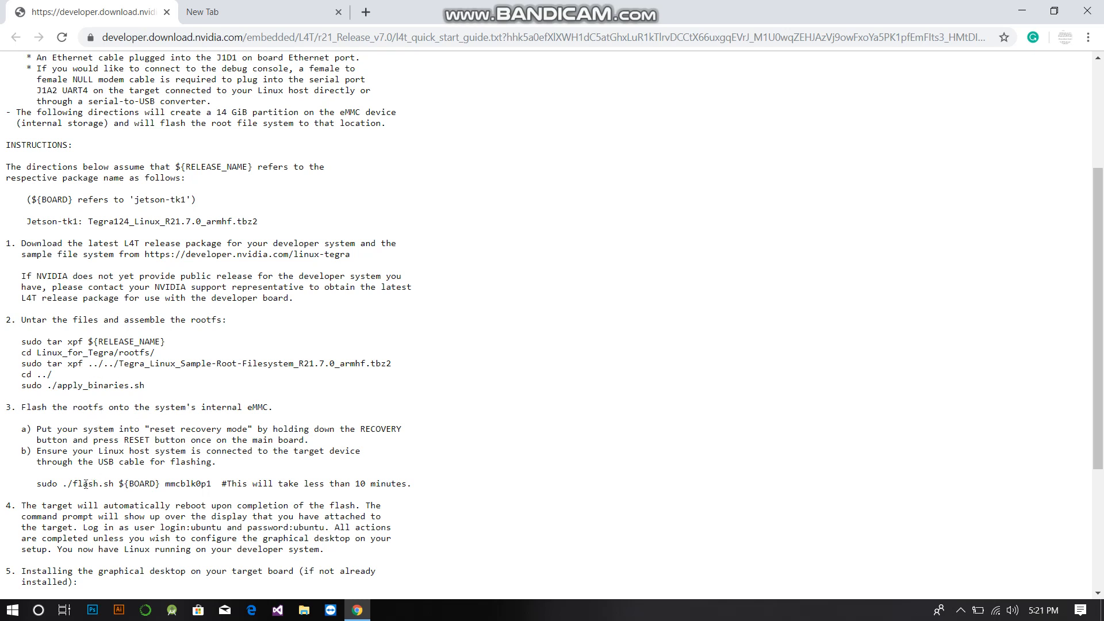
Highlight the whole sudo ./flash.sh command line, then clear it
{"action": "triple_click", "coordinate": [211, 484]}
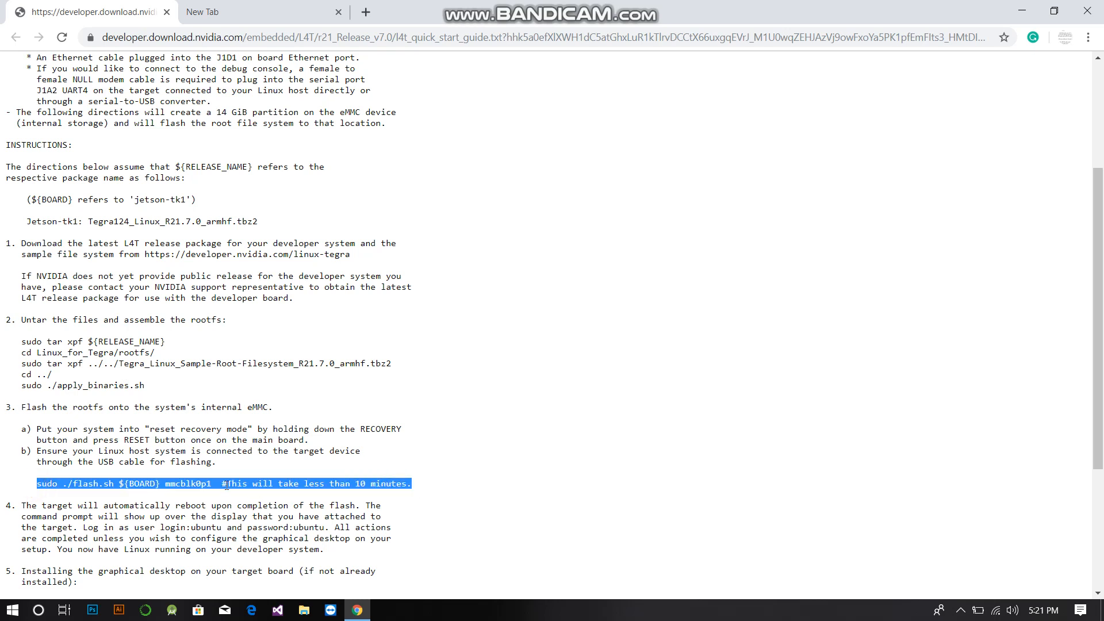
{"action": "mouse_move", "coordinate": [243, 481]}
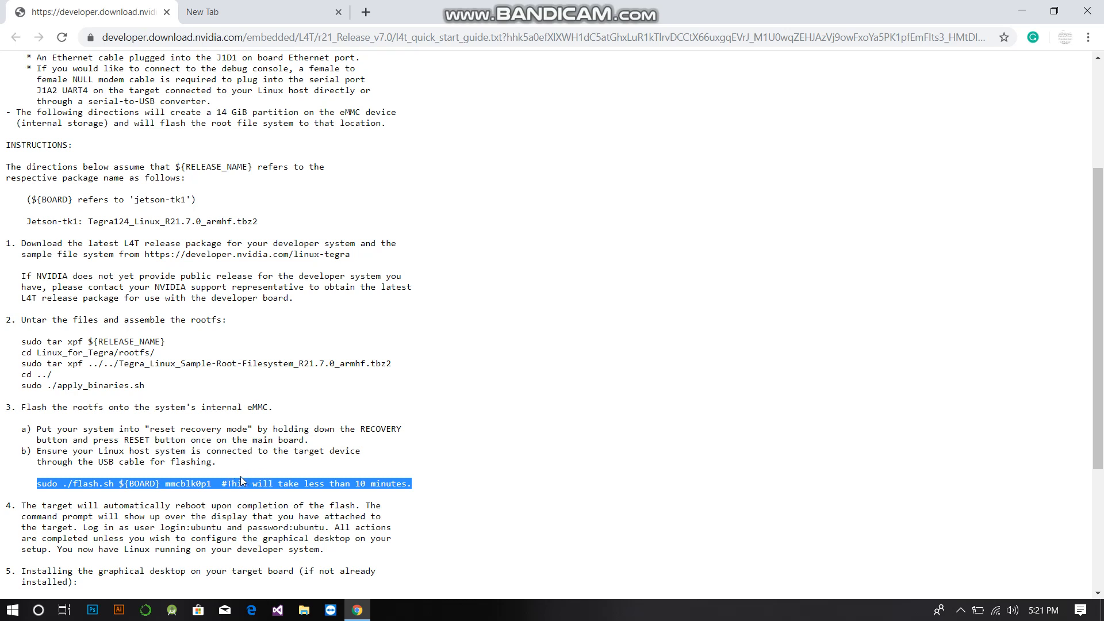
{"action": "mouse_move", "coordinate": [180, 426]}
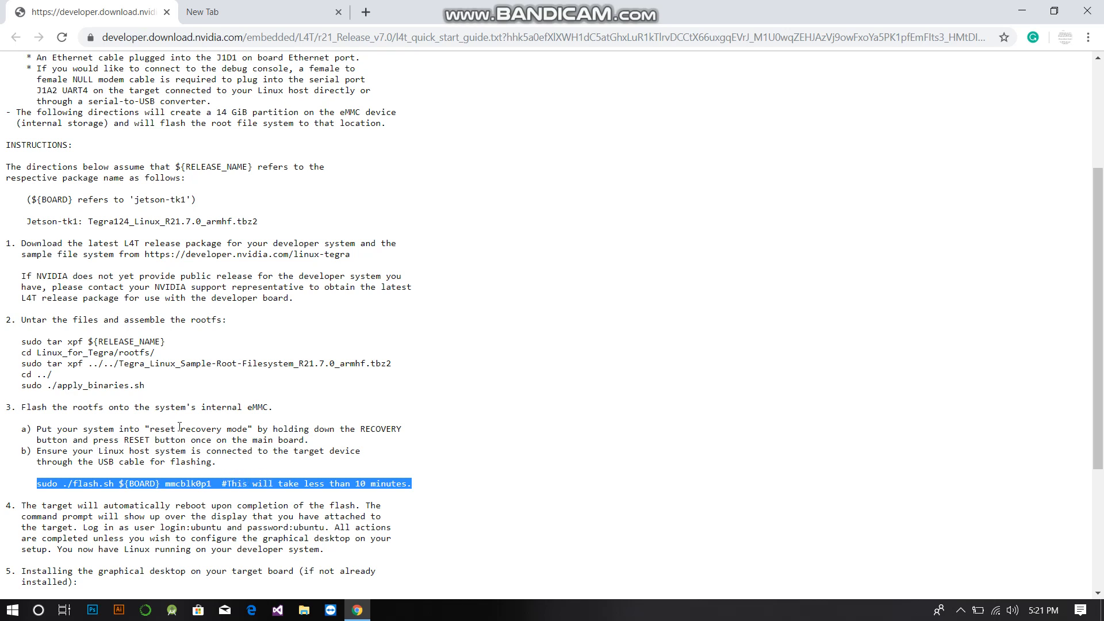
{"action": "mouse_move", "coordinate": [317, 430]}
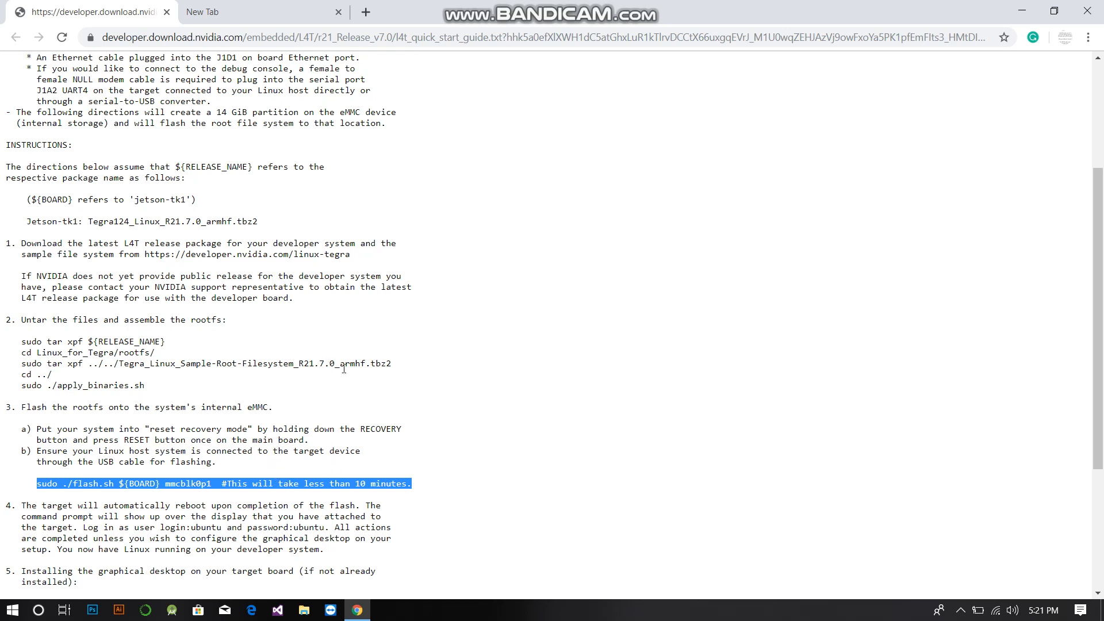
{"action": "mouse_move", "coordinate": [325, 445]}
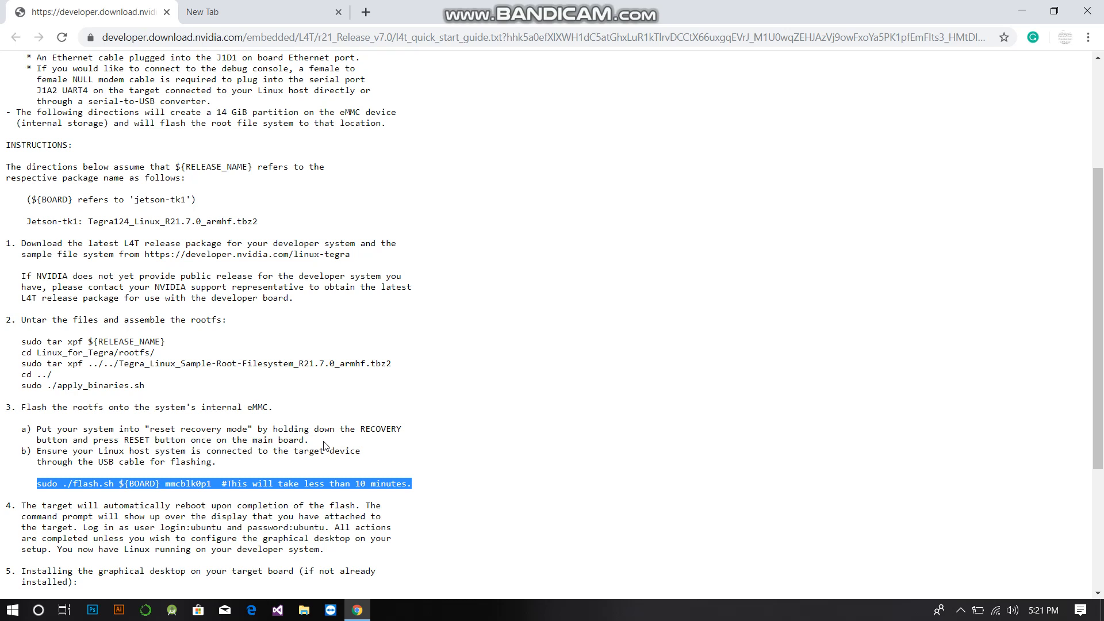
{"action": "mouse_move", "coordinate": [360, 490]}
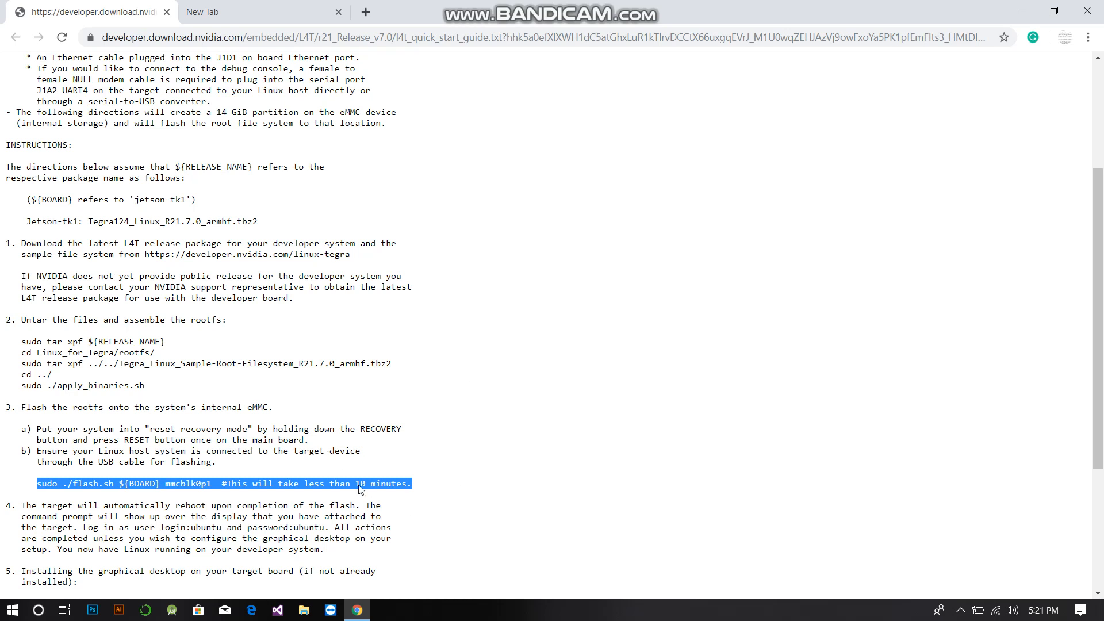
{"action": "mouse_move", "coordinate": [507, 404]}
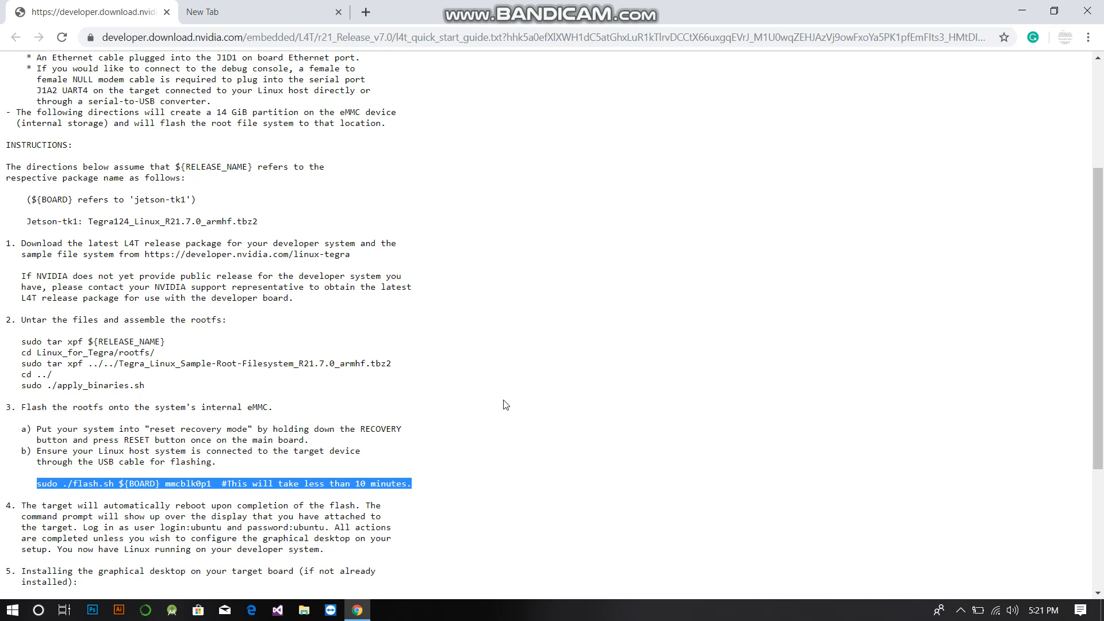
{"action": "left_click", "coordinate": [195, 484]}
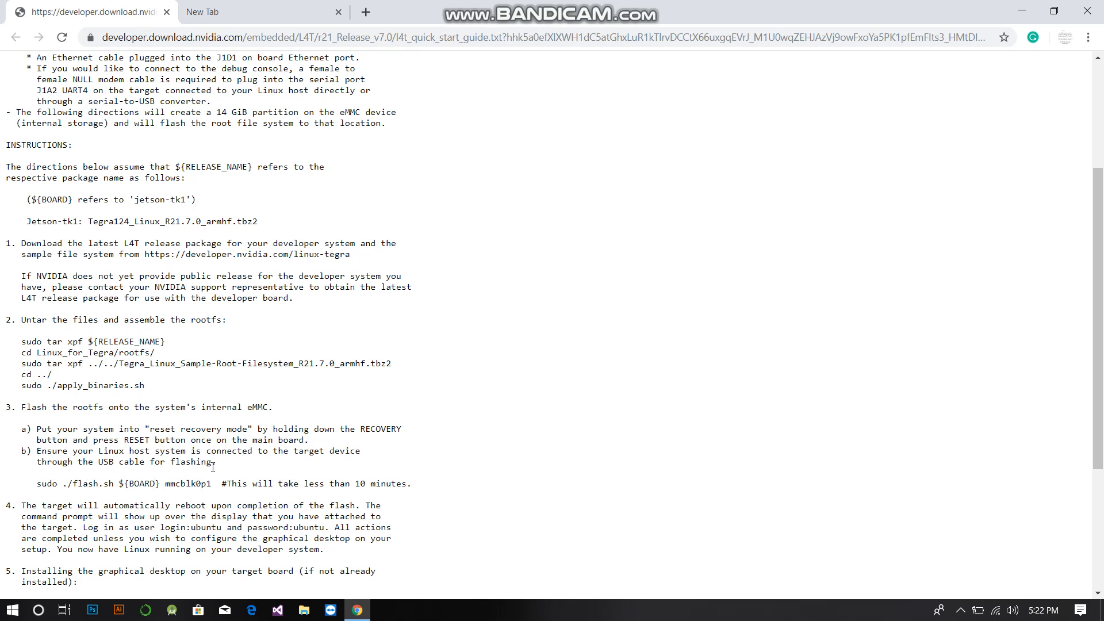
{"action": "mouse_move", "coordinate": [148, 487]}
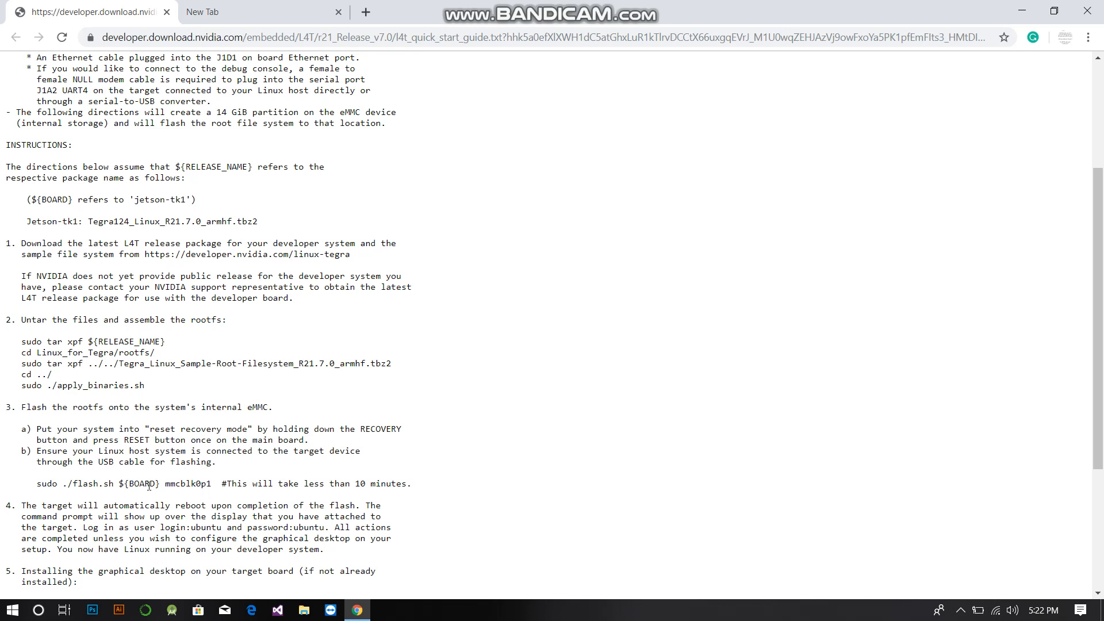
Highlight the recovery-mode and USB connection steps a) and b), then clear the highlight
{"action": "double_click", "coordinate": [190, 462]}
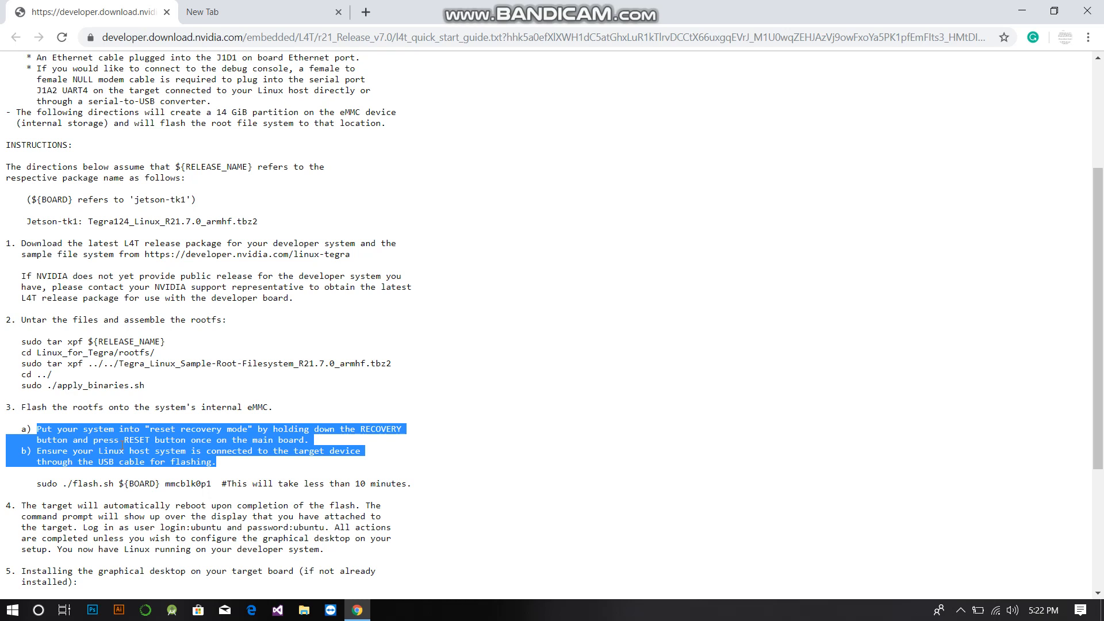
{"action": "left_click", "coordinate": [244, 468]}
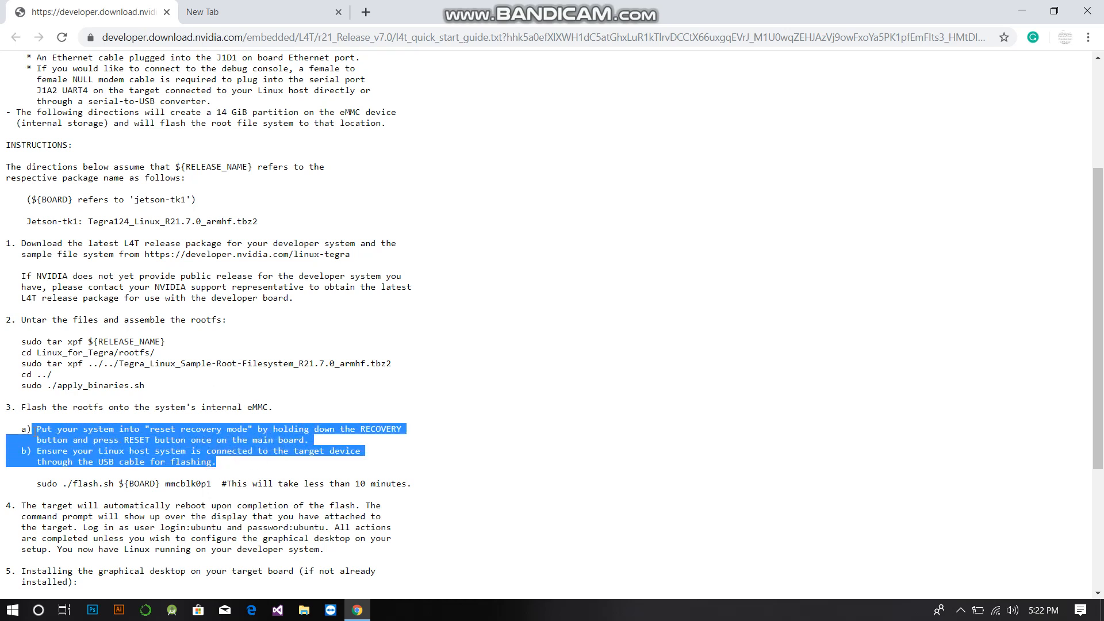
{"action": "left_click", "coordinate": [39, 484]}
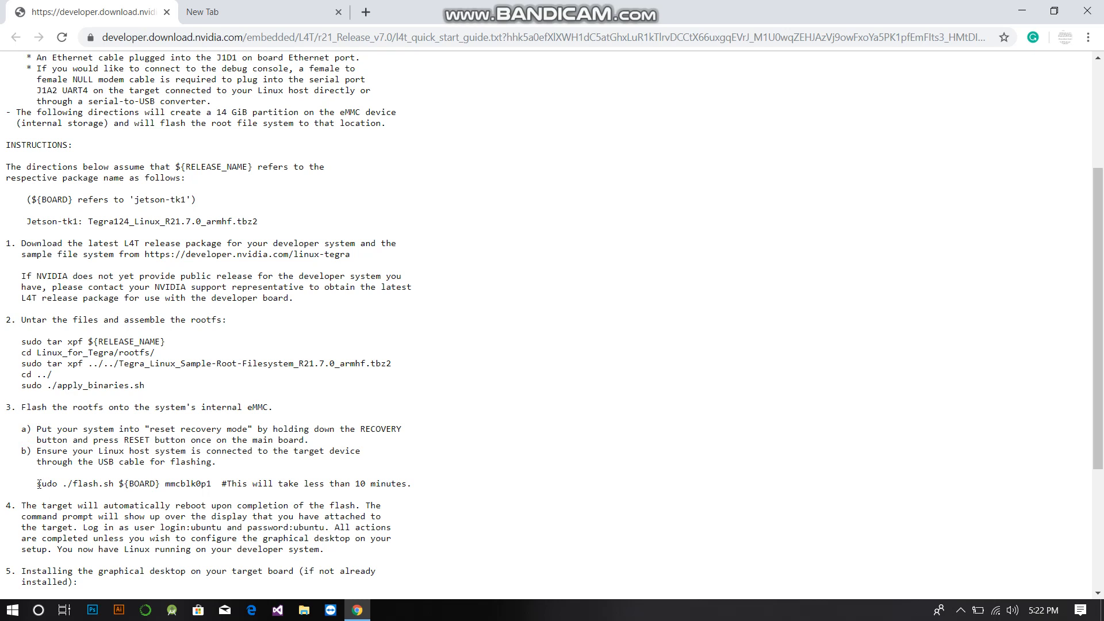